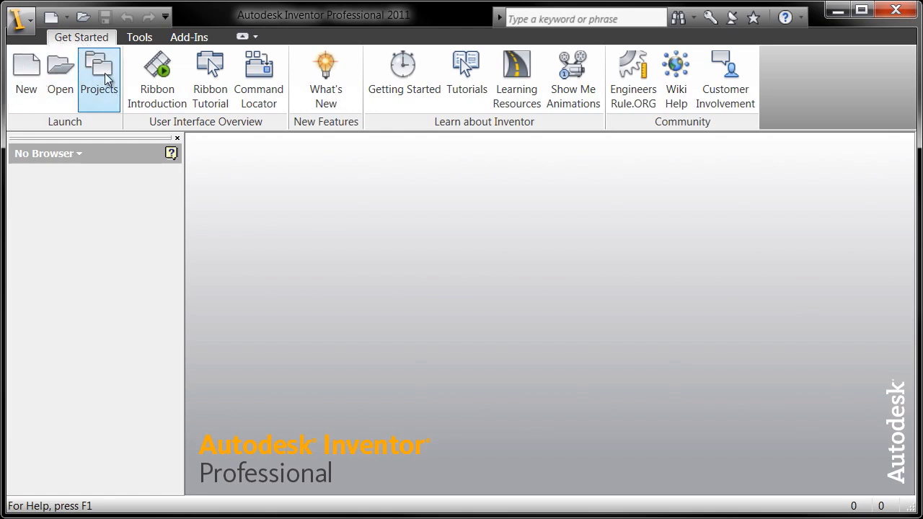
pyautogui.moveTo(98, 69)
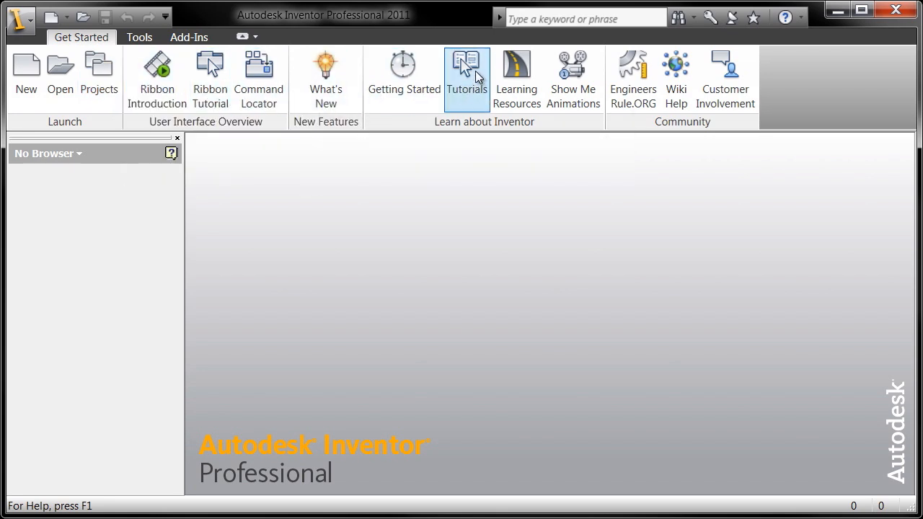
pyautogui.moveTo(467, 65)
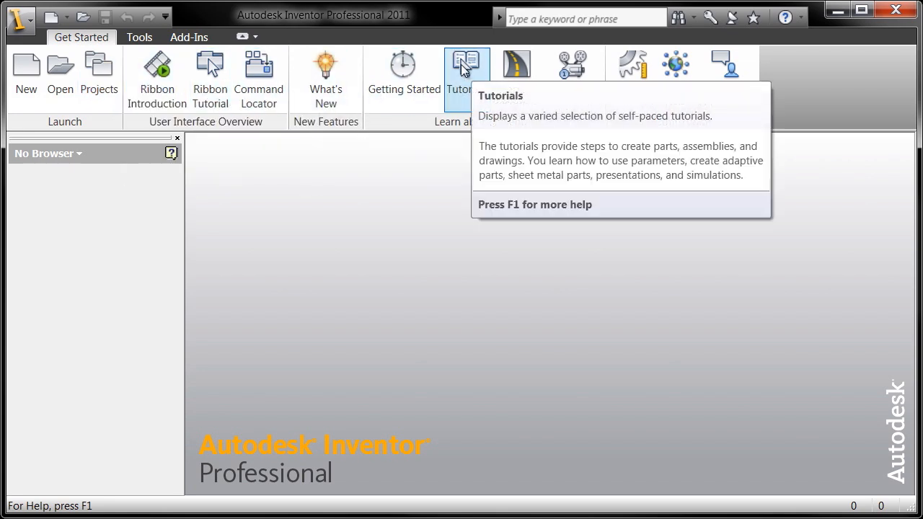
# - Open the self-paced tutorials, read 'What are Projects?' and go to 'What Else Do Projects Control?'
pyautogui.click(466, 64)
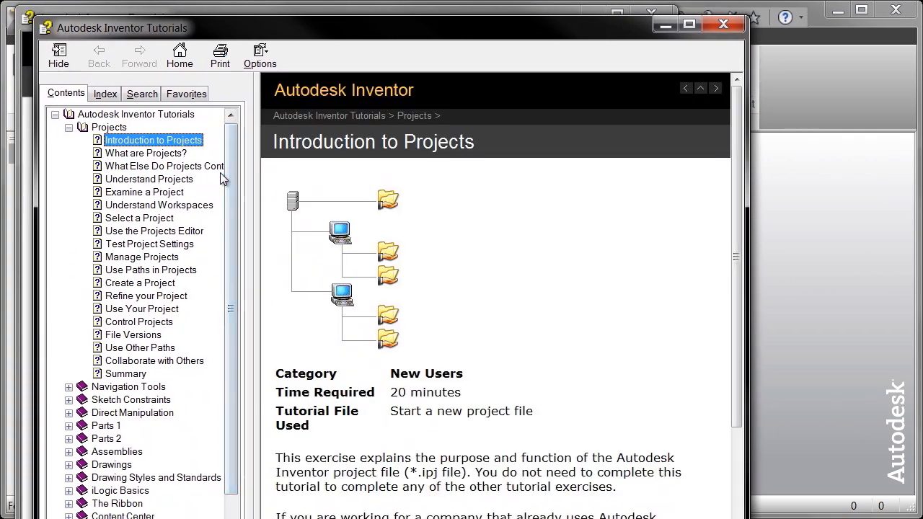
pyautogui.moveTo(208, 198)
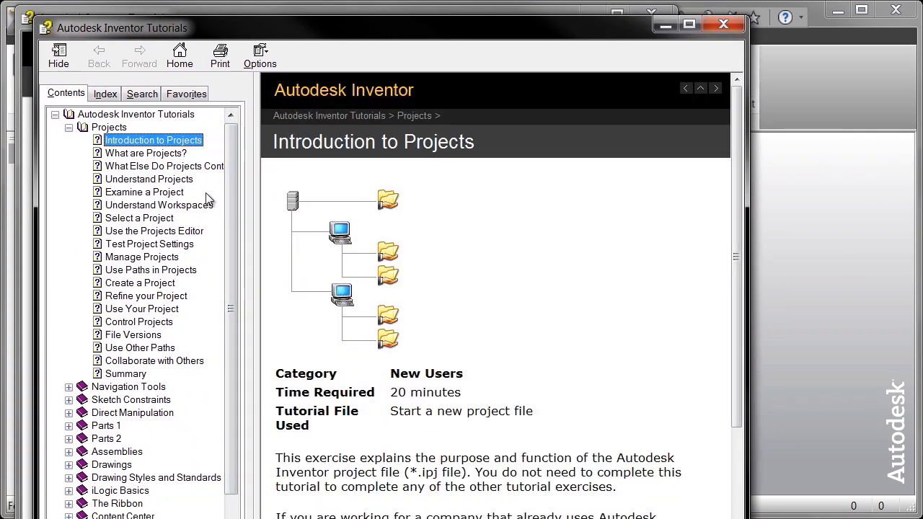
pyautogui.click(144, 153)
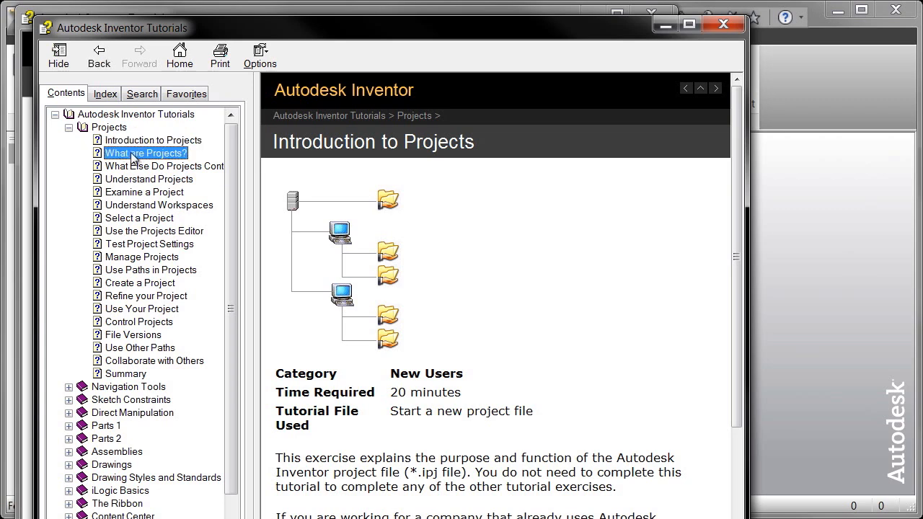
pyautogui.click(144, 153)
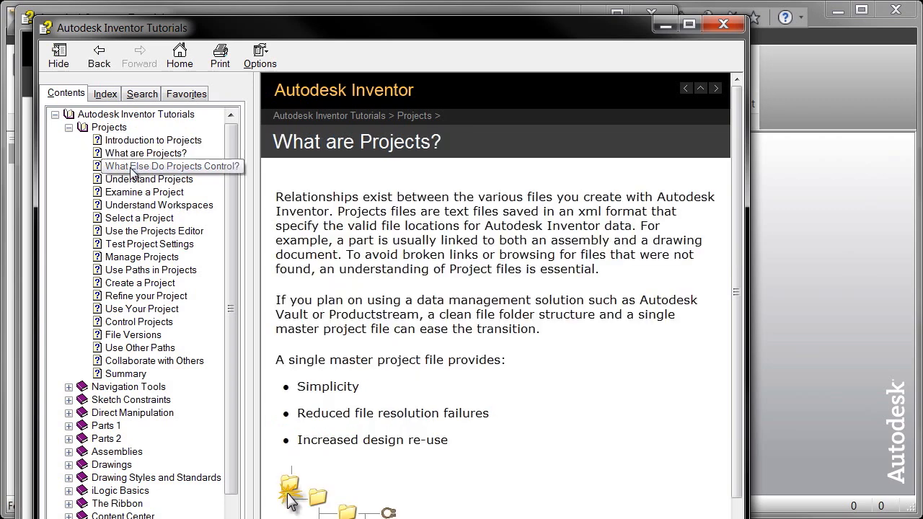
pyautogui.click(167, 165)
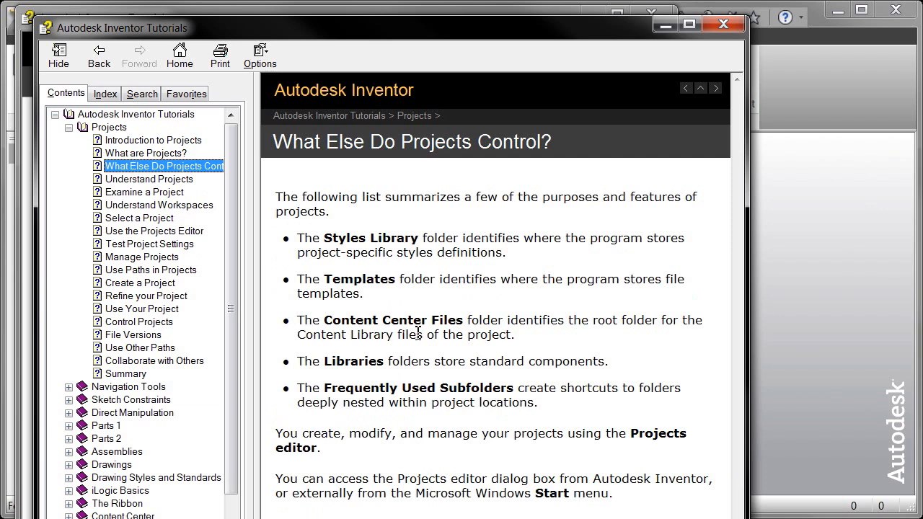
pyautogui.moveTo(153, 222)
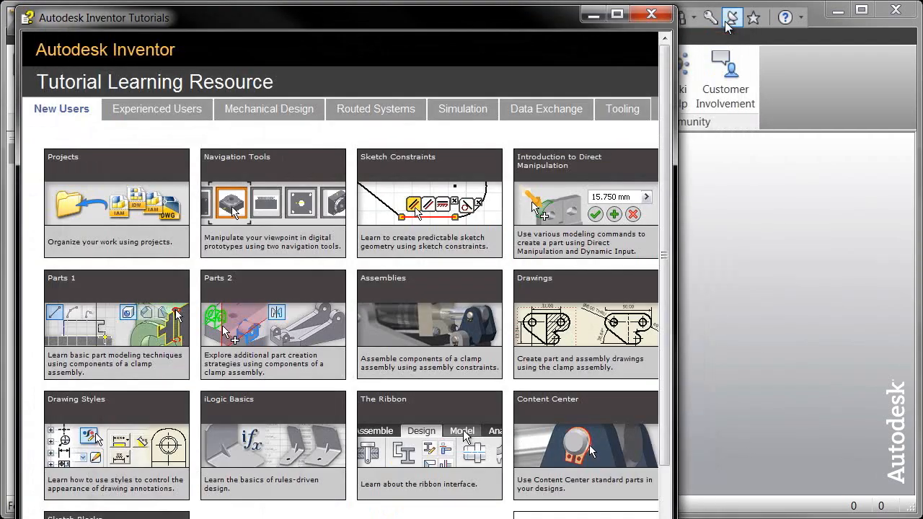
pyautogui.moveTo(216, 169)
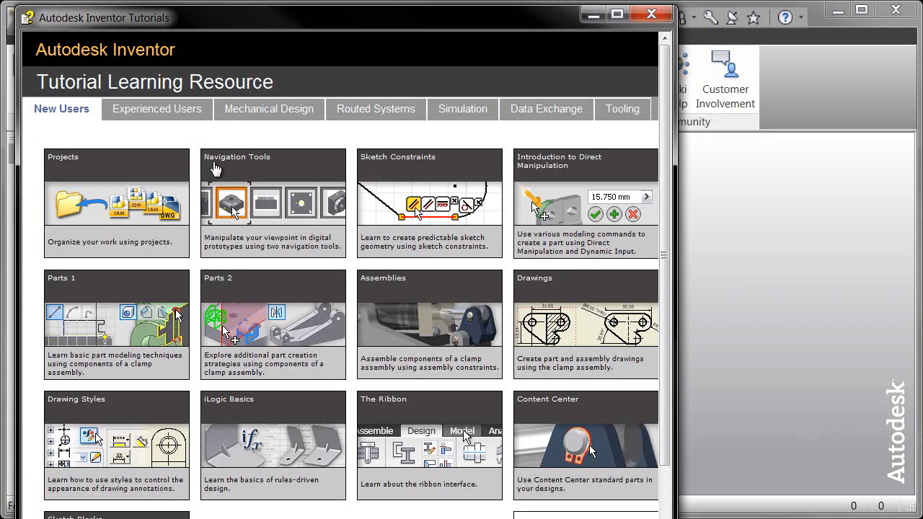
pyautogui.moveTo(407, 170)
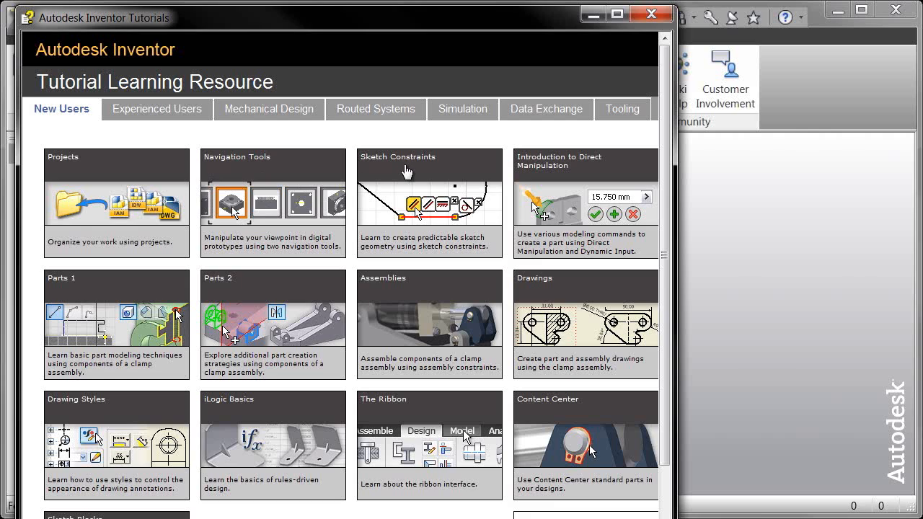
pyautogui.click(430, 201)
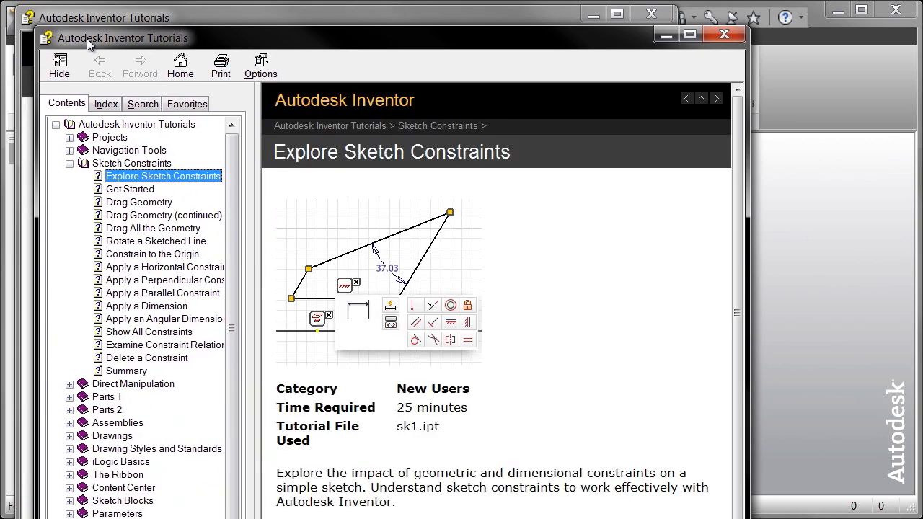
pyautogui.click(139, 202)
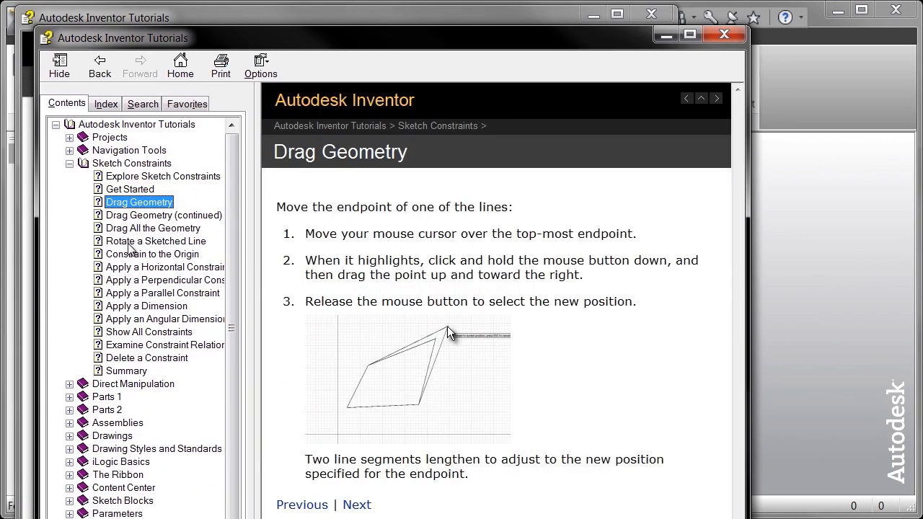
pyautogui.click(151, 254)
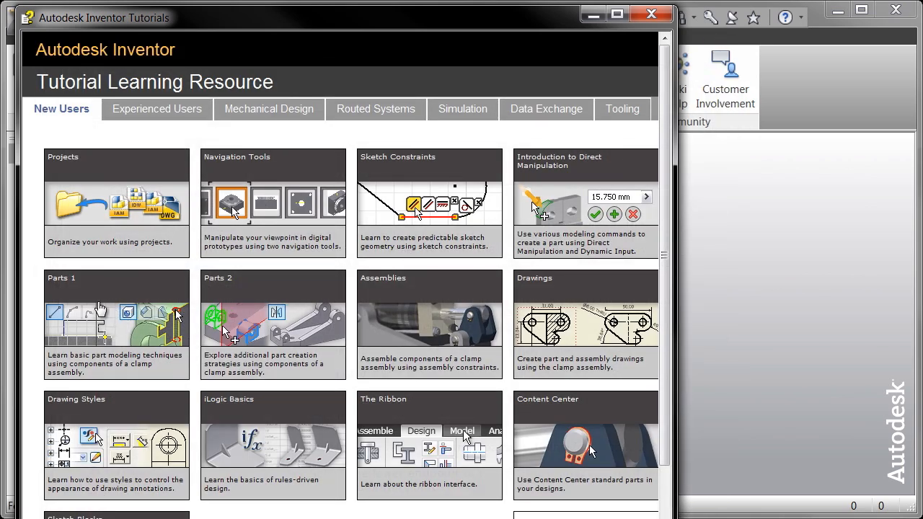
pyautogui.moveTo(281, 306)
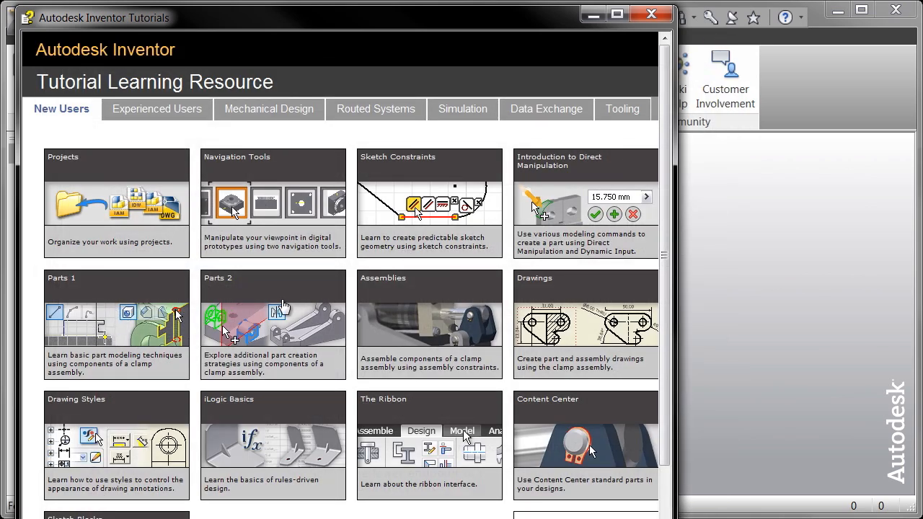